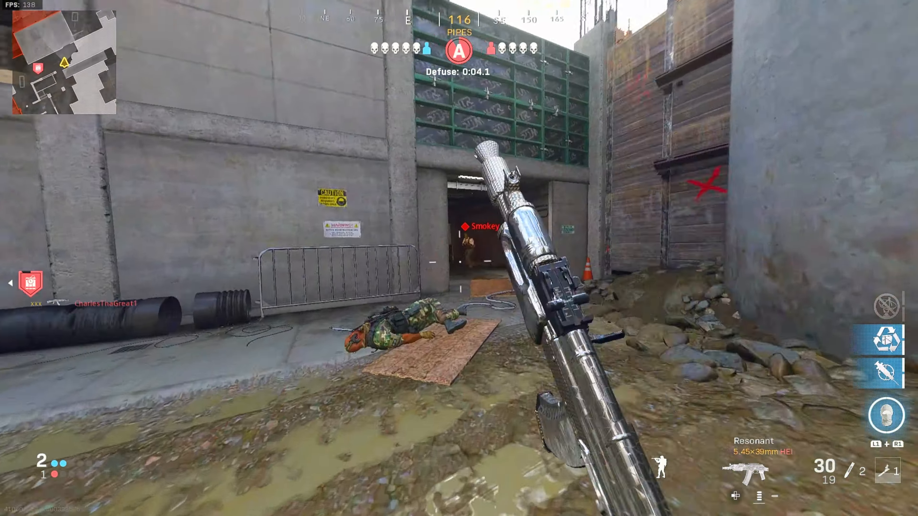
{"action": "mouse_move", "coordinate": [459, 258]}
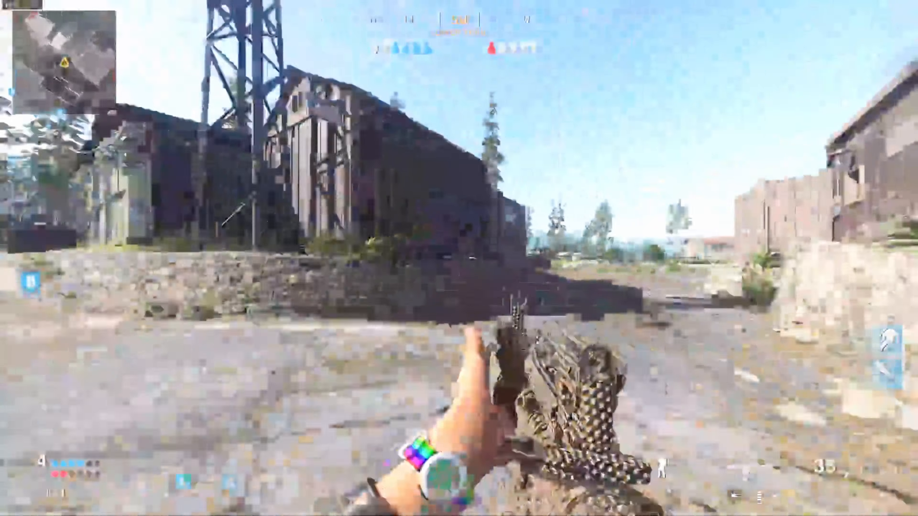
{"action": "mouse_move", "coordinate": [459, 258]}
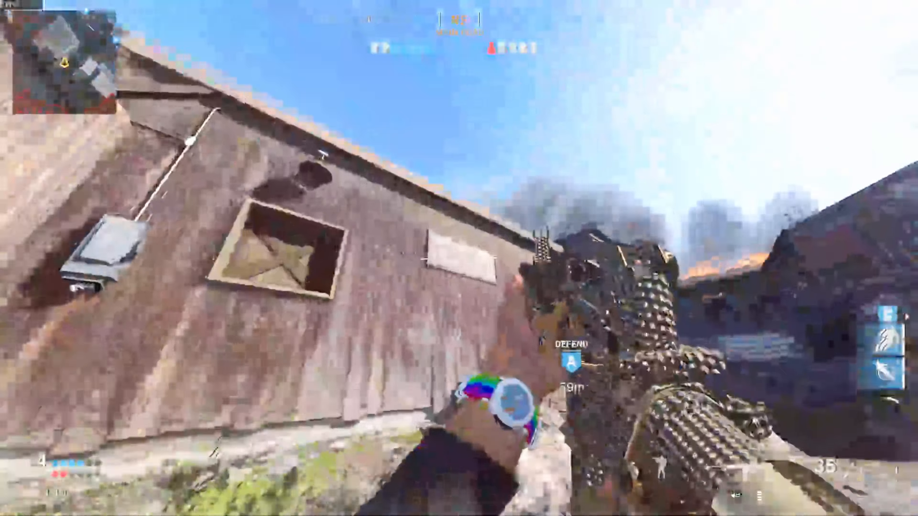